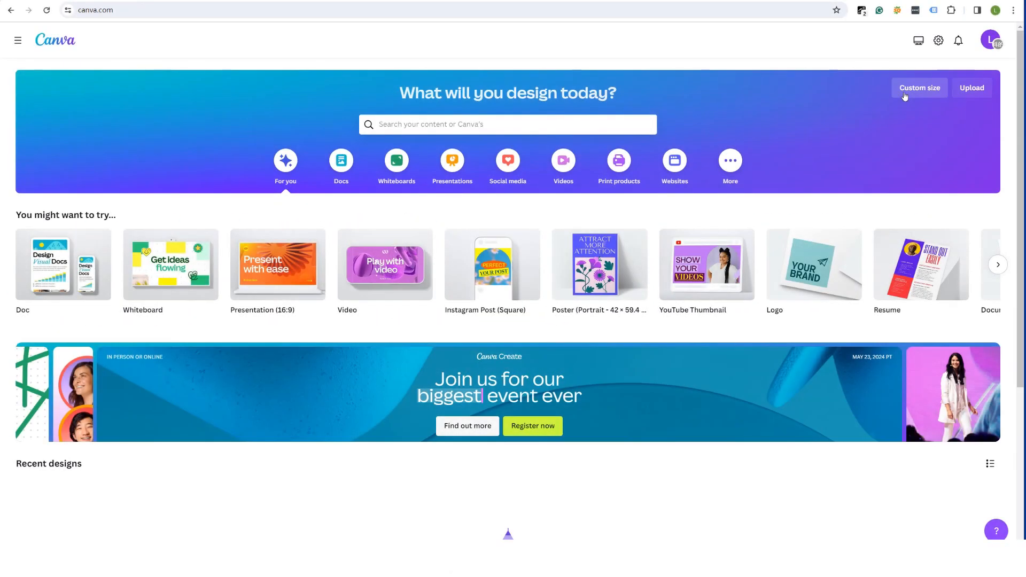
Step: Create a new custom-size design 6 inches wide by 9 inches tall
left_click(919, 88)
type("9")
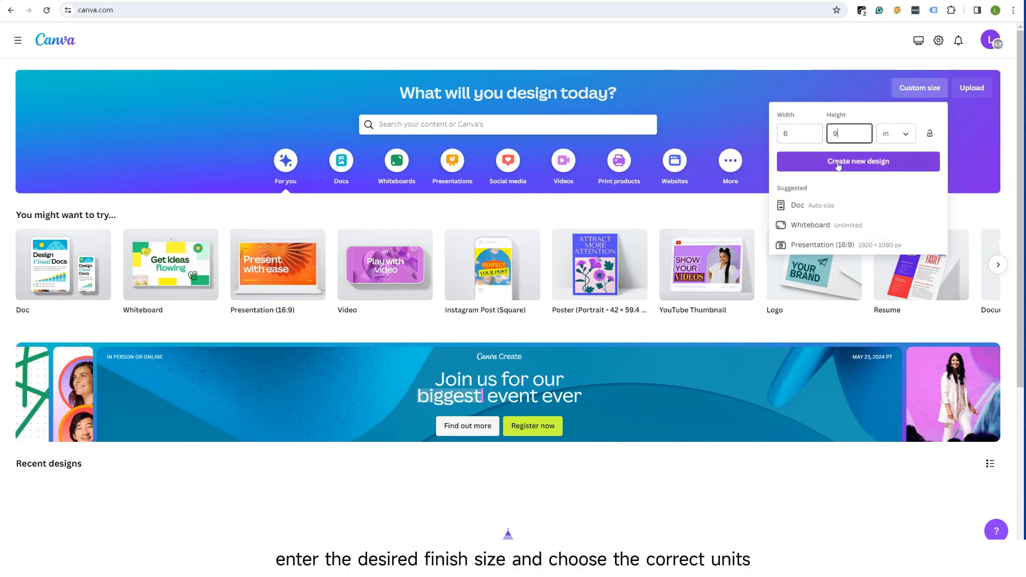
left_click(857, 162)
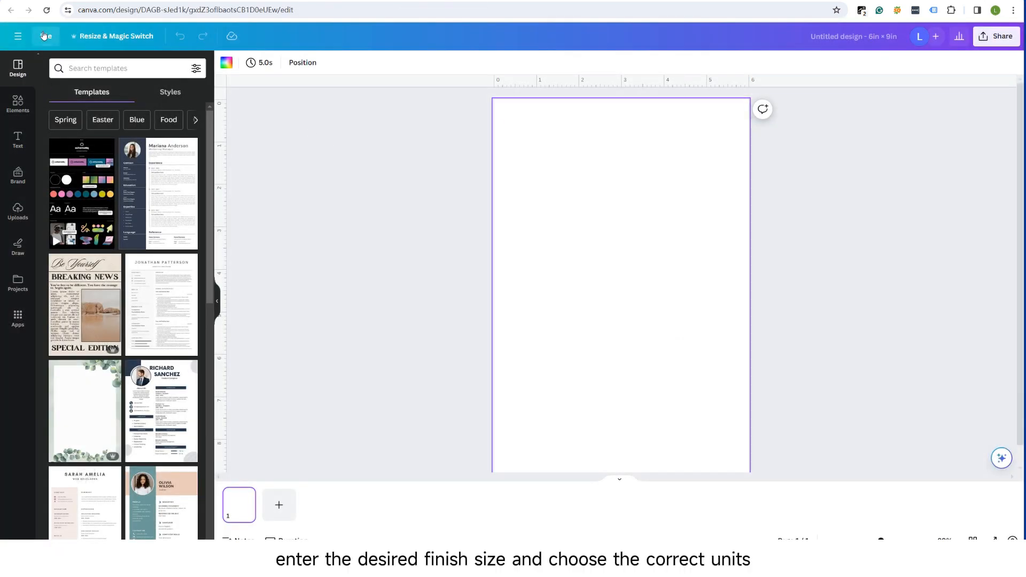
Step: Turn on Show print bleed from the File settings
left_click(46, 36)
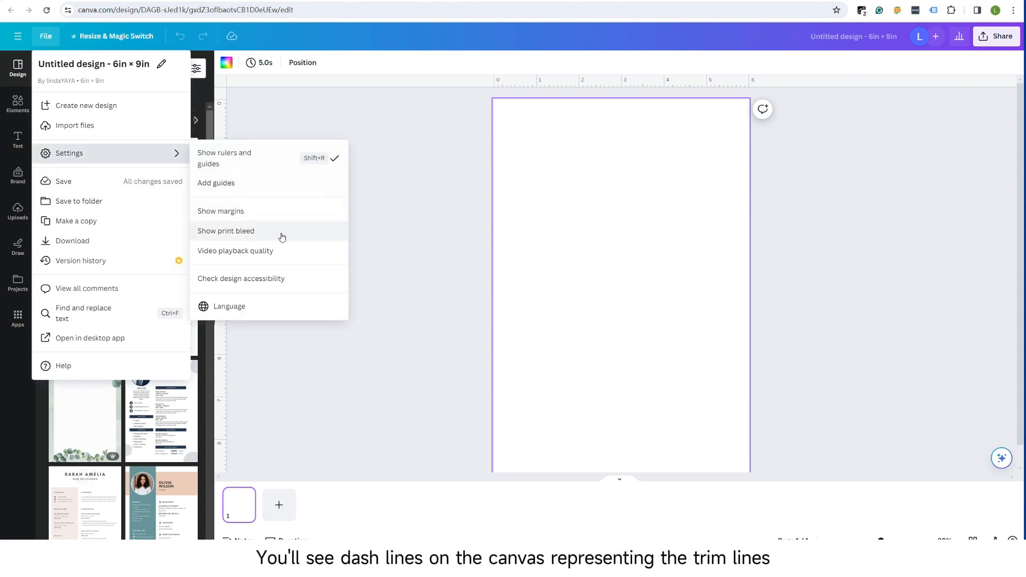
left_click(225, 231)
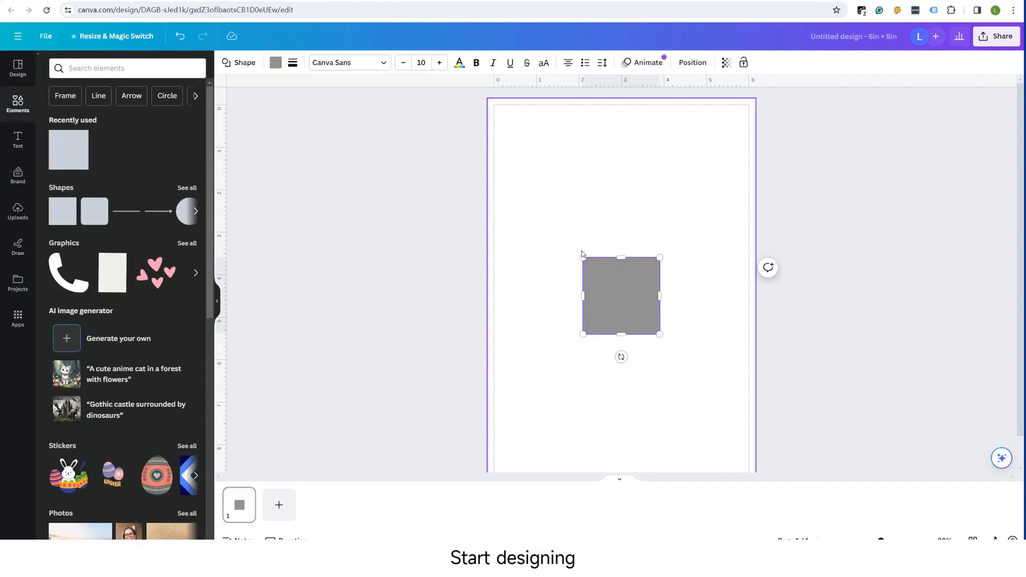
Step: Stretch the square over the page and bleed and fill it near-black #0D1216
left_click_drag(659, 334, 743, 471)
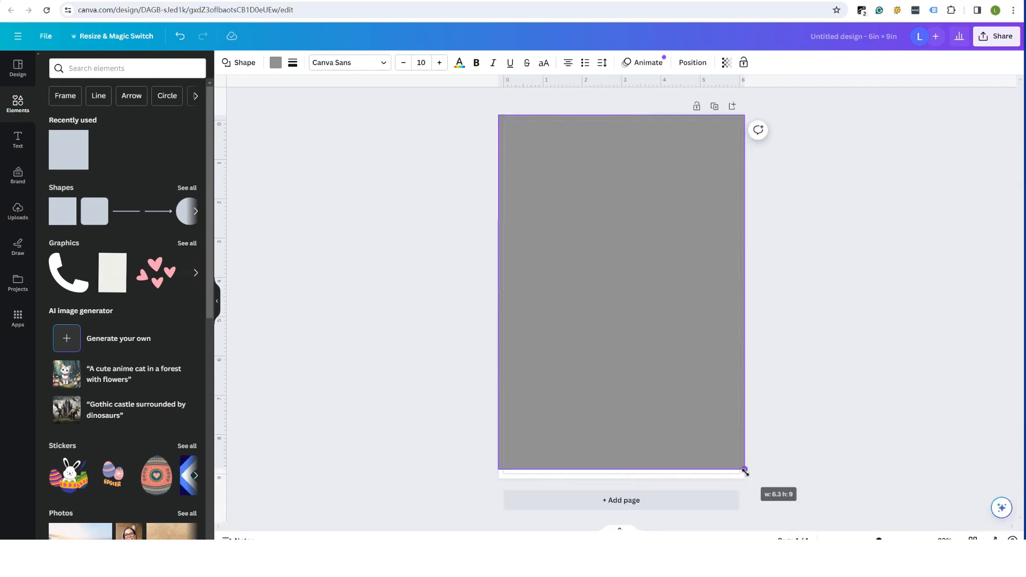
left_click(276, 63)
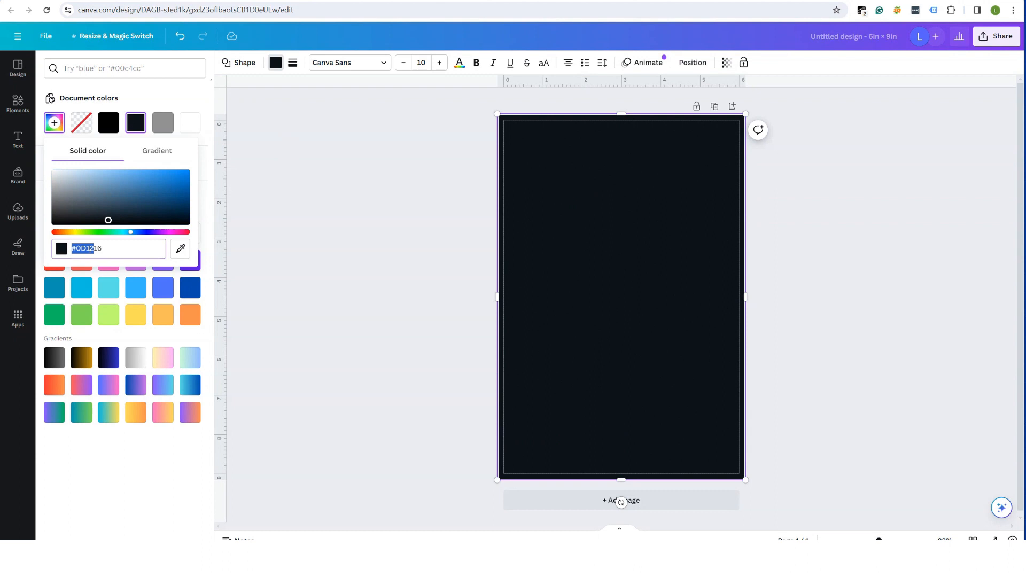
left_click(132, 182)
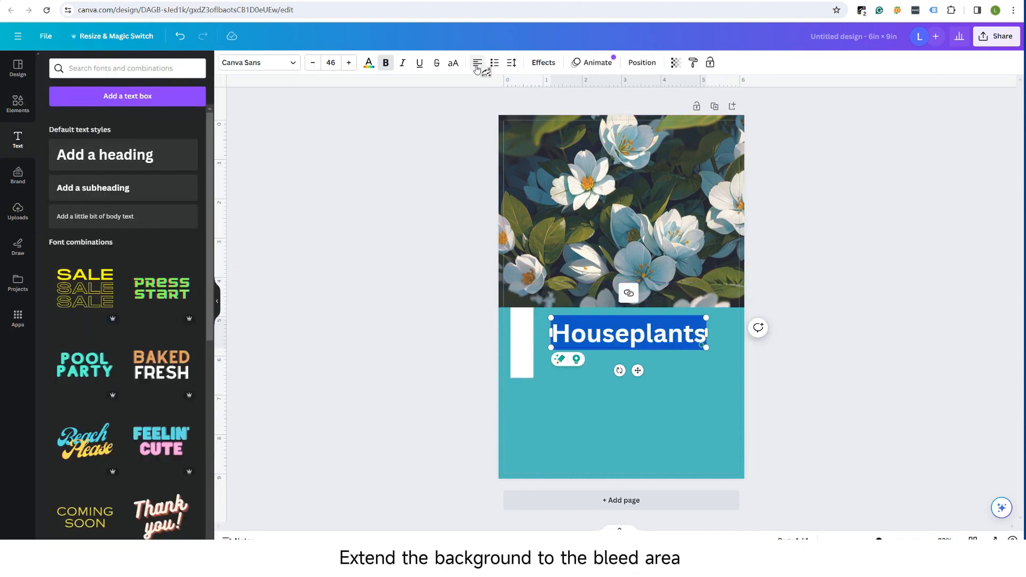
Step: Restyle the Houseplants heading font and shrink the plant-care body text
left_click(369, 63)
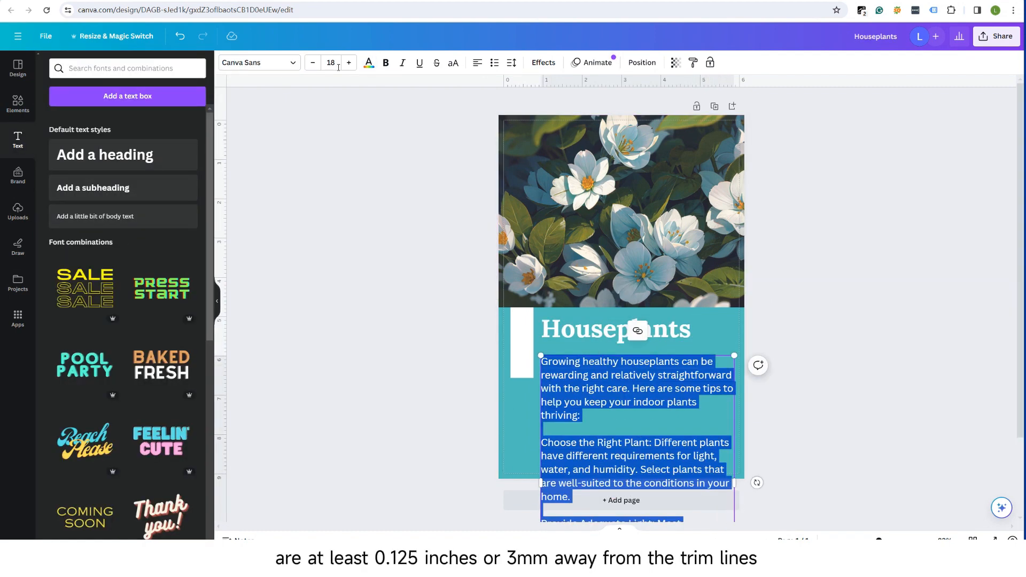
left_click(313, 63)
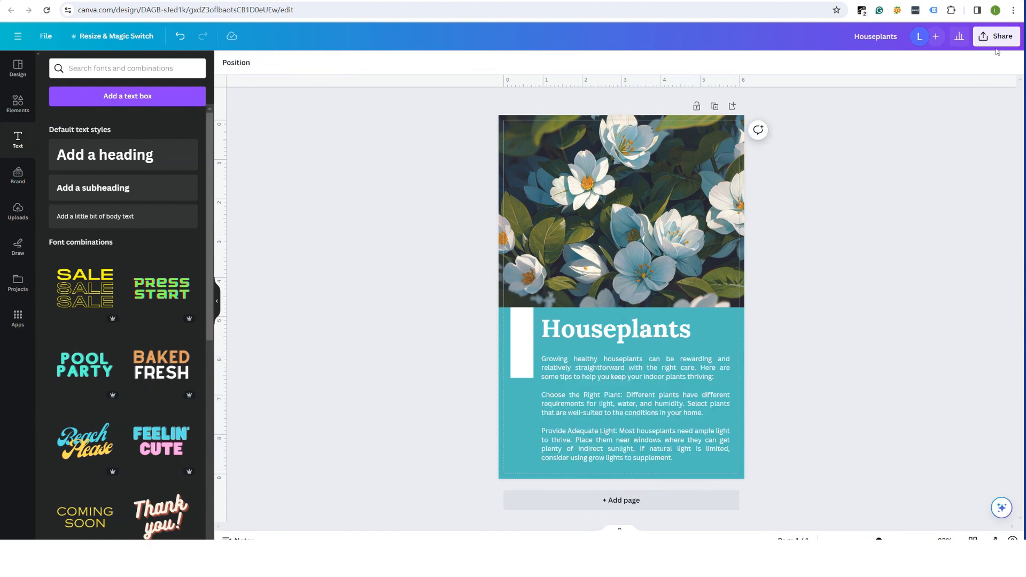
Step: Download the flyer as PDF Print with crop marks, bleed and CMYK profile
left_click(1000, 36)
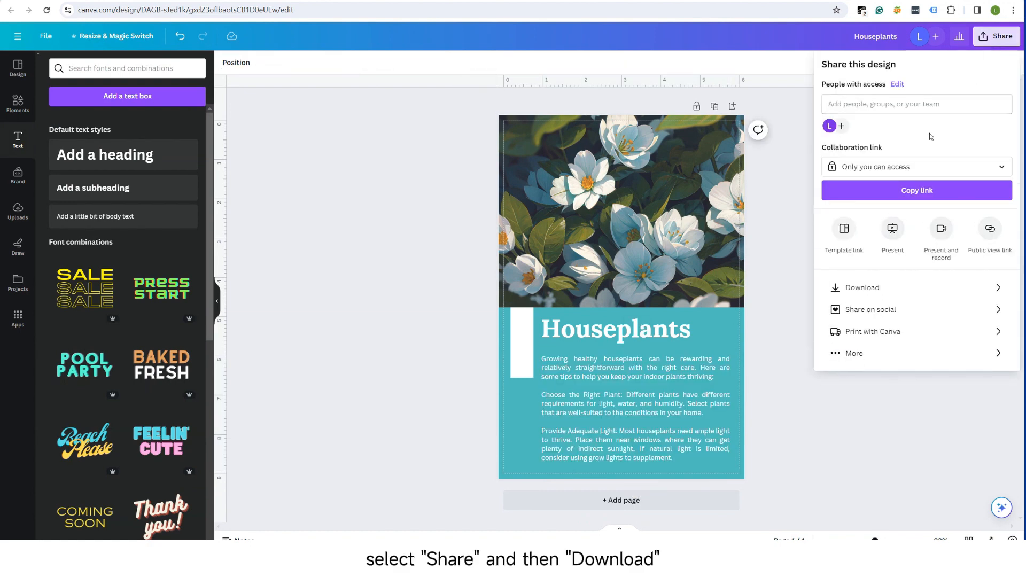
left_click(861, 288)
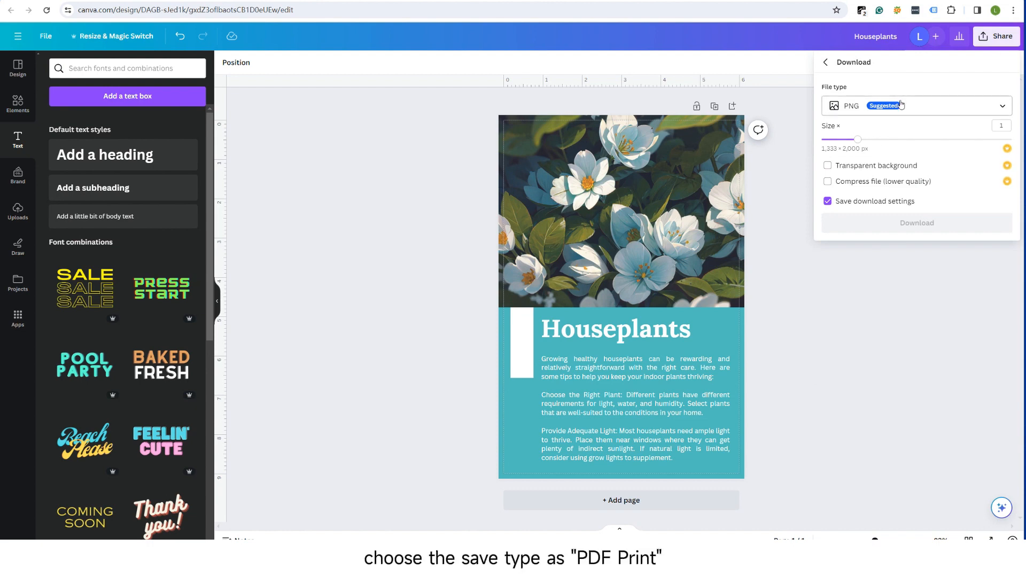
left_click(915, 106)
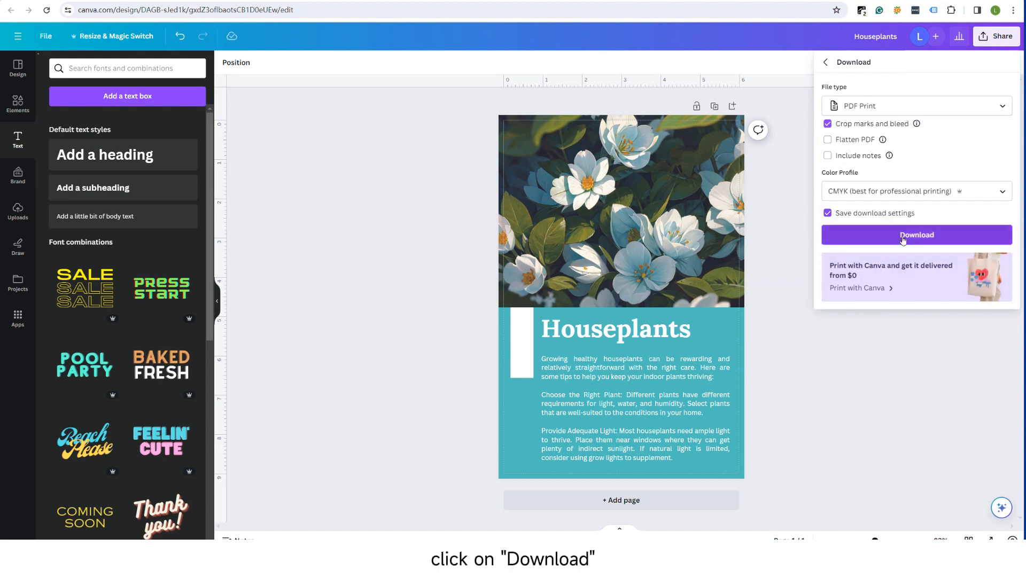
left_click(916, 235)
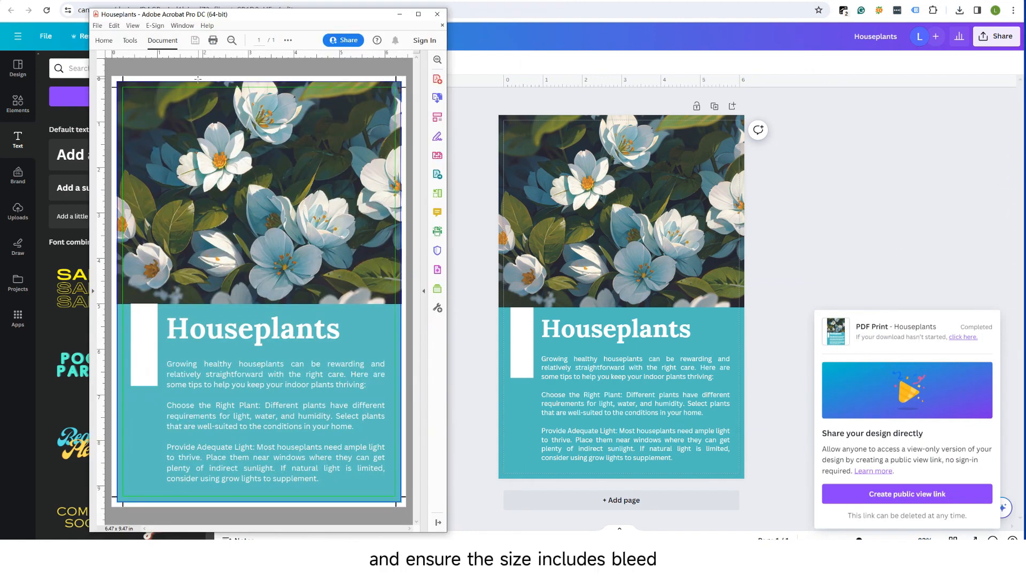
Step: View the PDF's document properties showing CanvaSans-Regular and Lora-Bold as embedded subsets
left_click(97, 26)
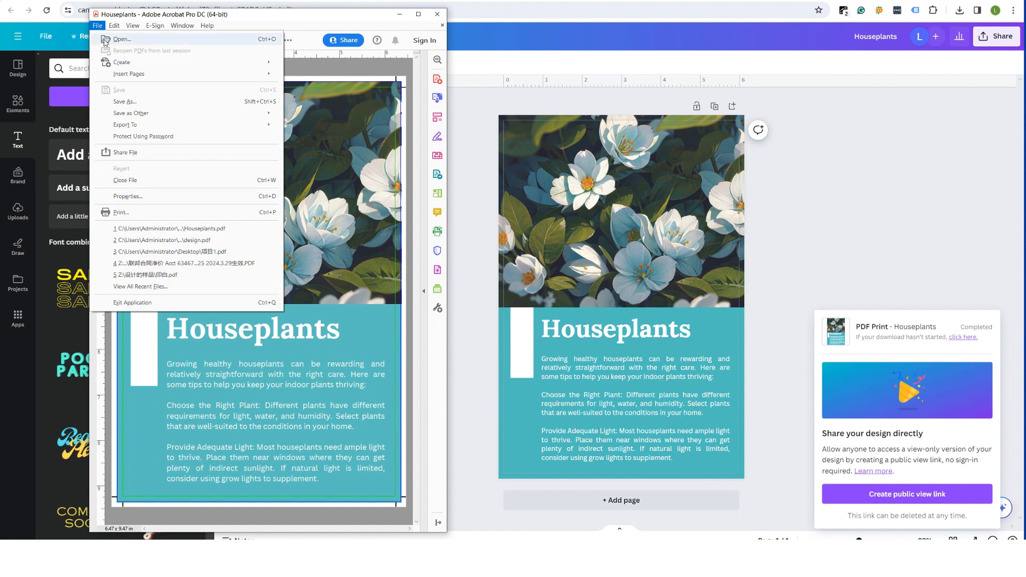
left_click(127, 195)
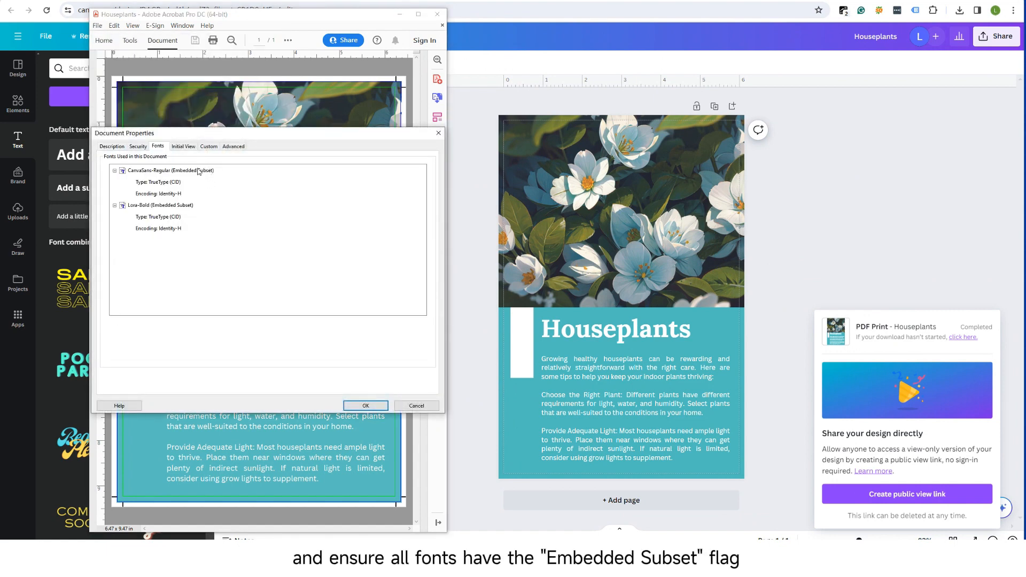